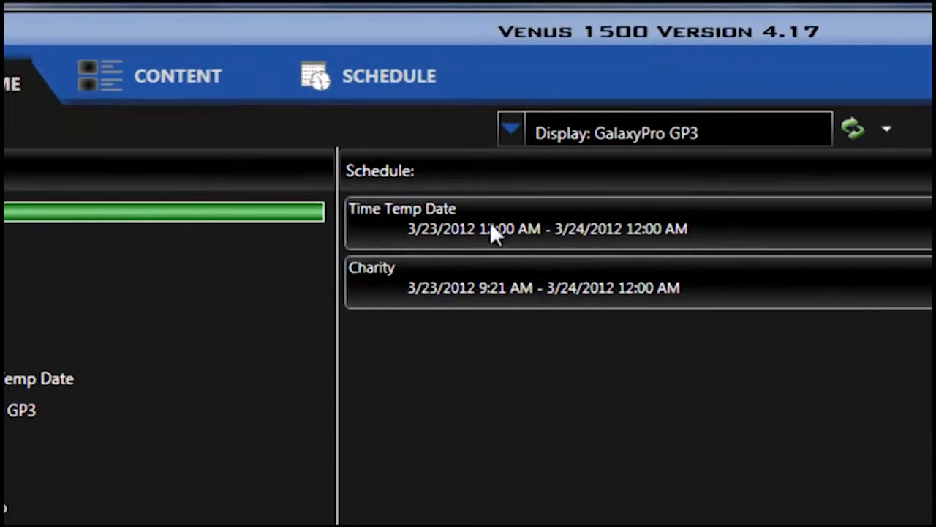
Bring up the GalaxyPro GP3 schedule calendar.
click(388, 76)
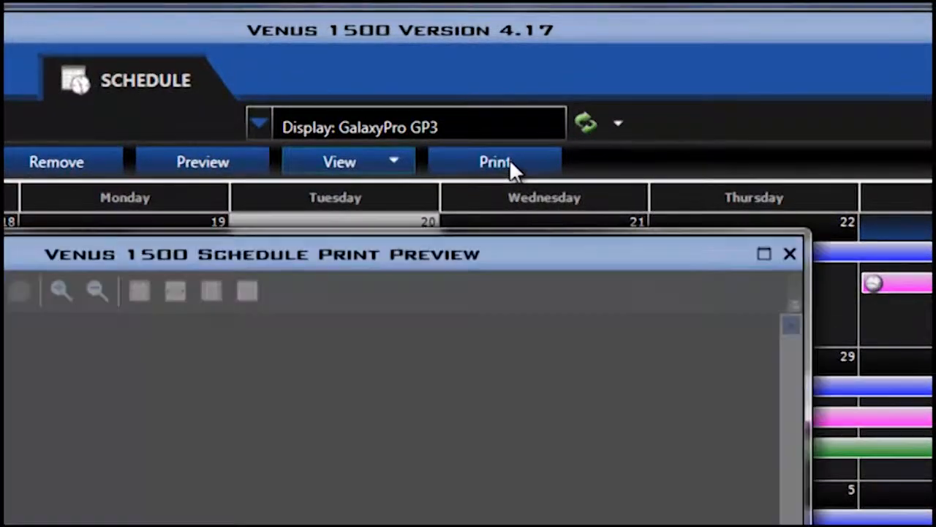
Show the schedule print preview and maximize it to full screen.
click(494, 161)
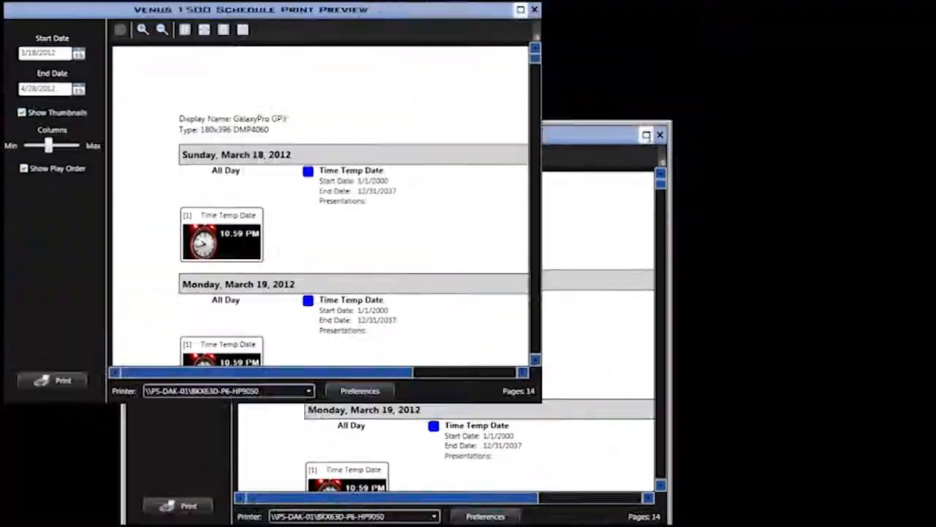
click(521, 9)
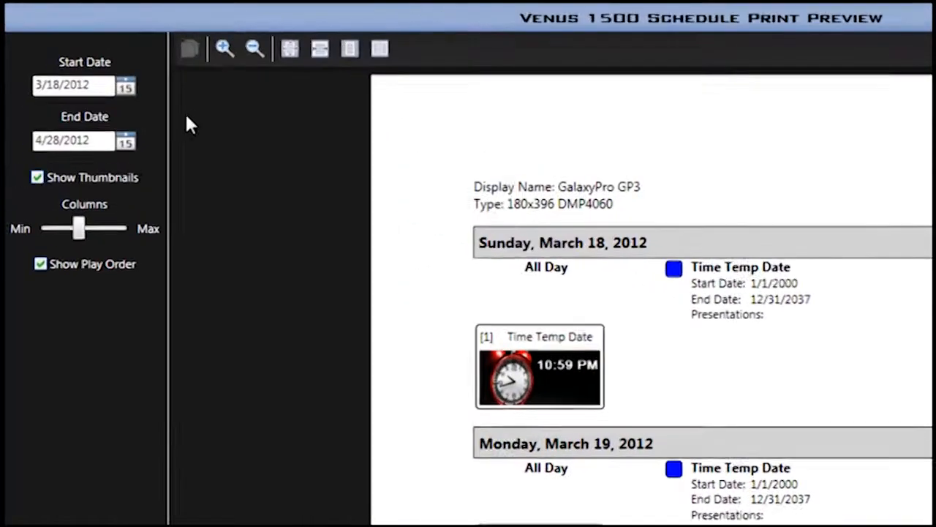
Set the preview start date to March 23, 2012 and end date to April 8, 2012.
click(126, 84)
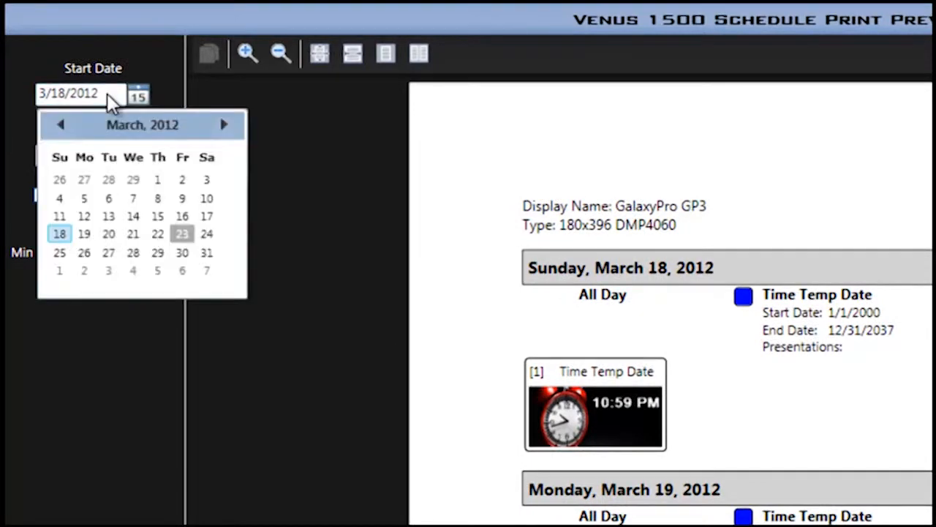
click(181, 234)
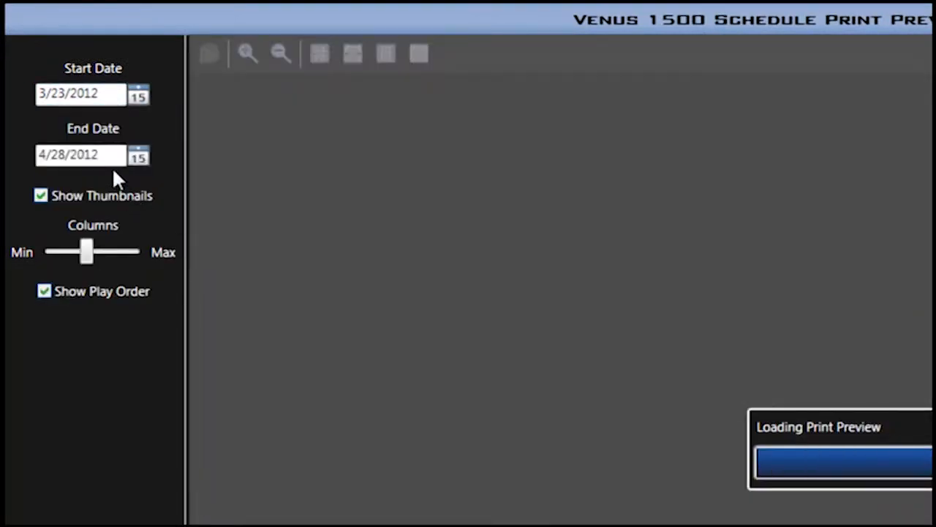
click(138, 155)
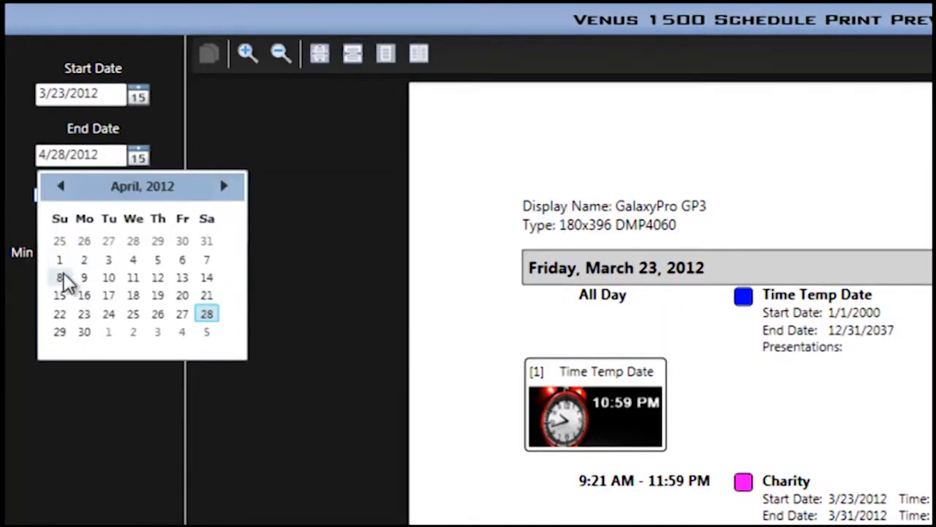
click(58, 277)
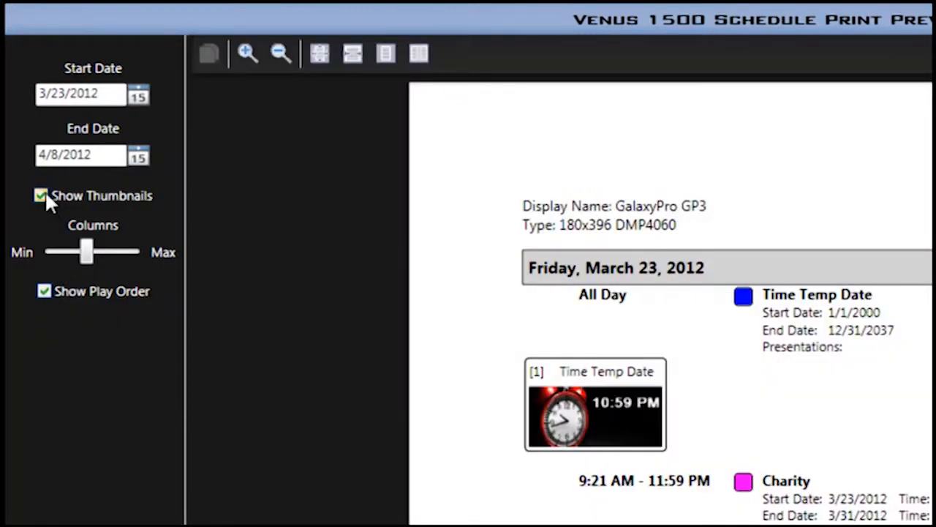
click(41, 196)
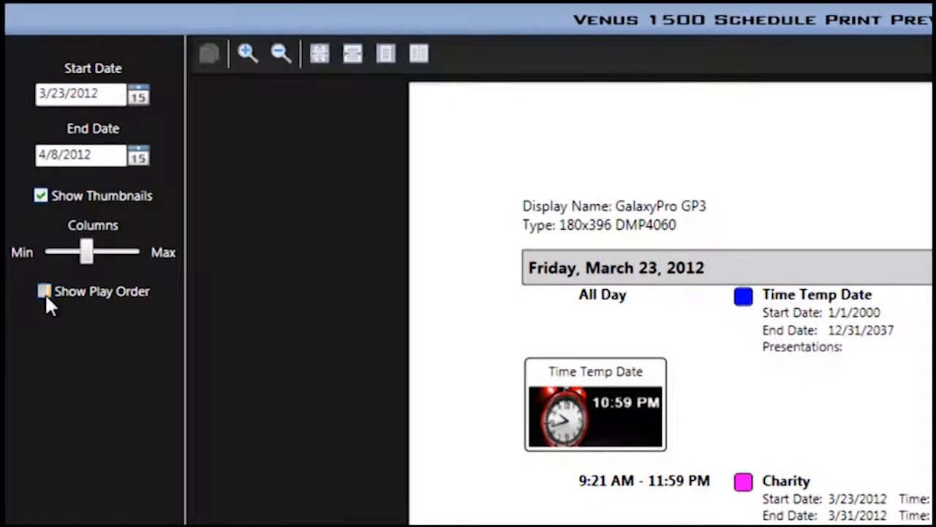
click(42, 291)
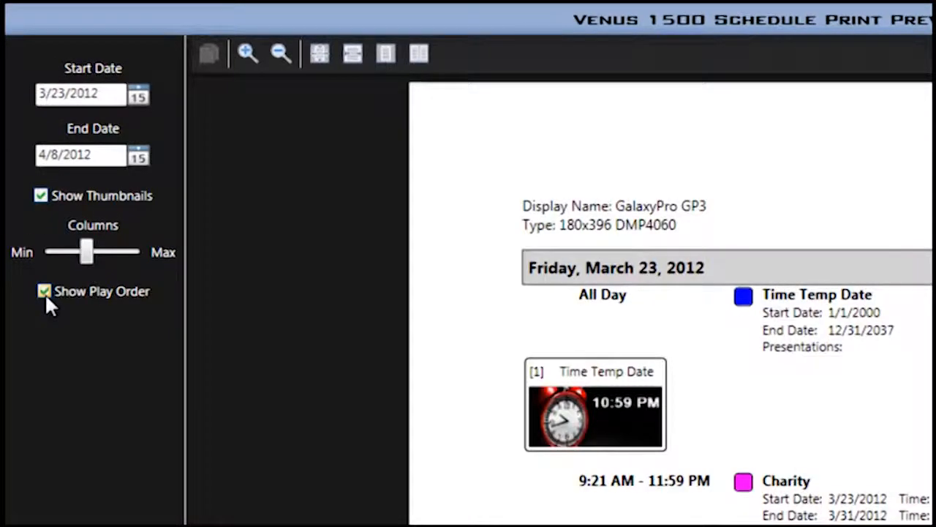
Choose the \\PS-DAK-01\BKX63D-P4-Kyo5050 printer in place of the HP9050.
scroll(down, 3)
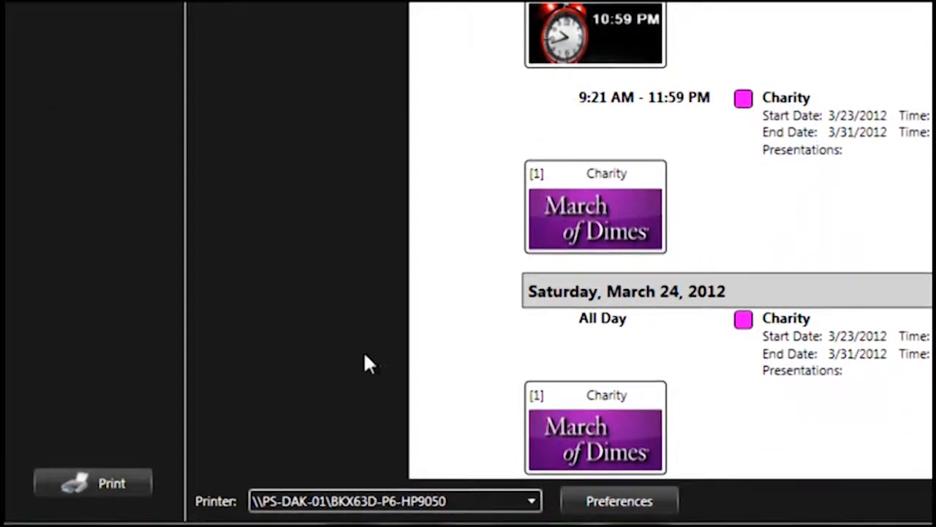
click(530, 500)
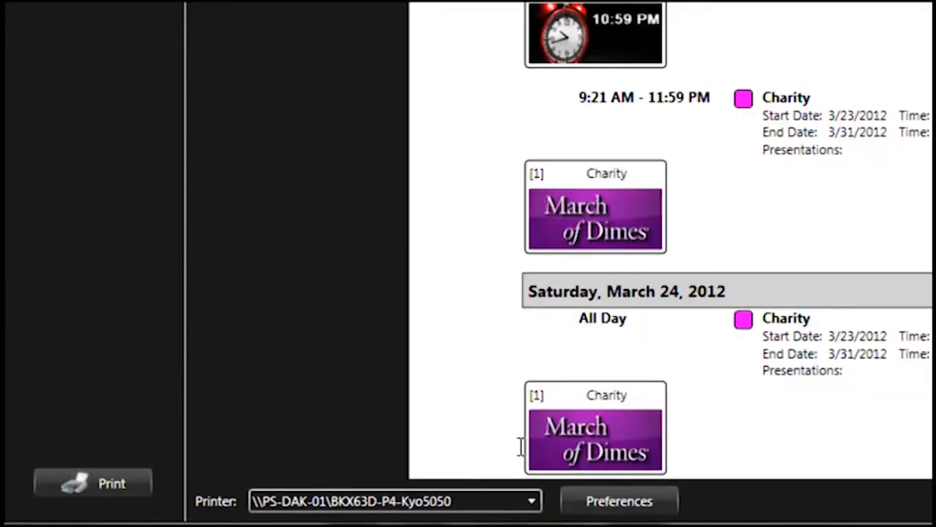
mouse_move(132, 436)
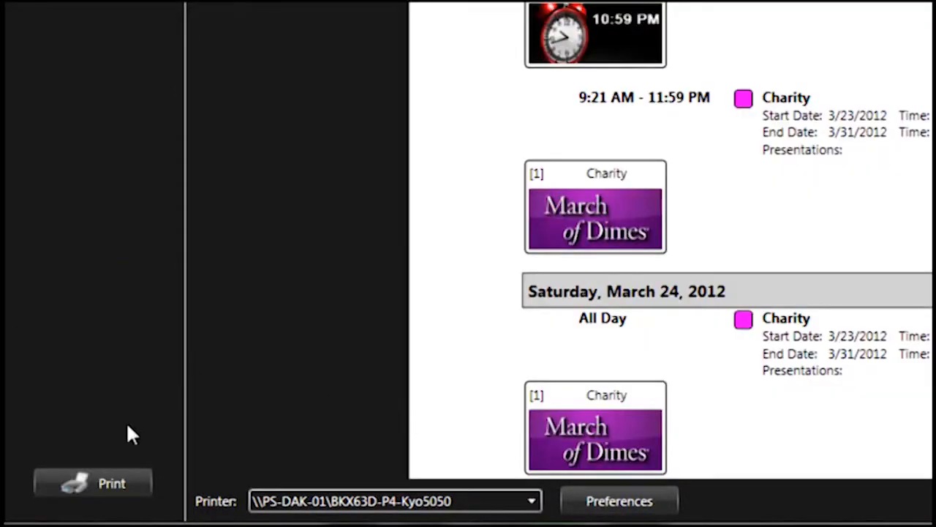